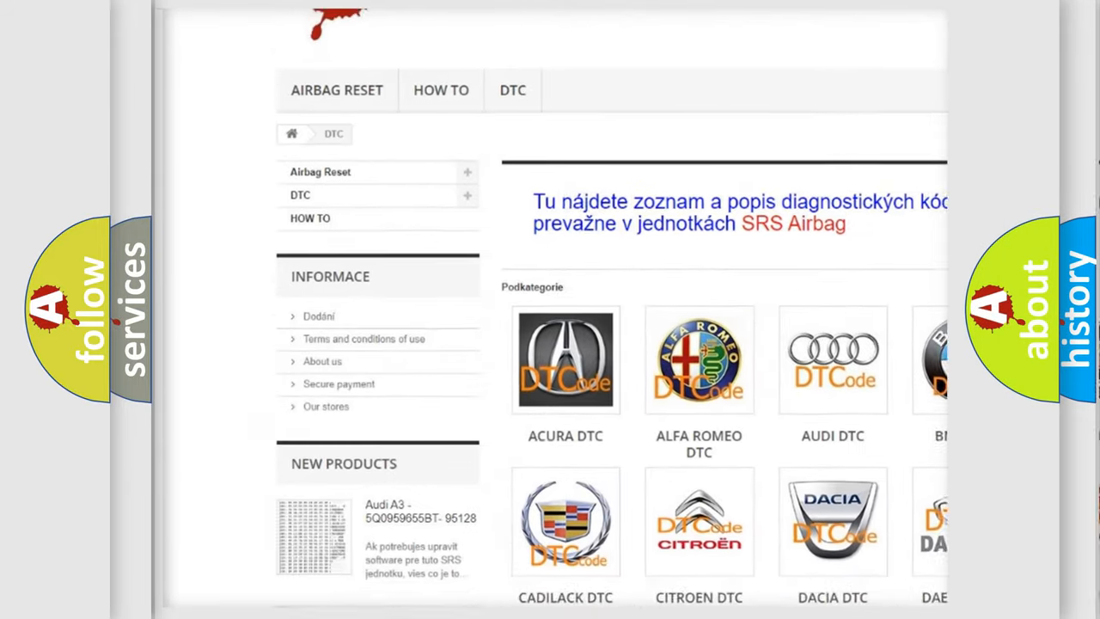
Scroll the airbagreset DTC page to reveal the car-make logo tiles, including Cadillac DTC.
{"action": "scroll", "scroll_direction": "down", "scroll_amount": 3}
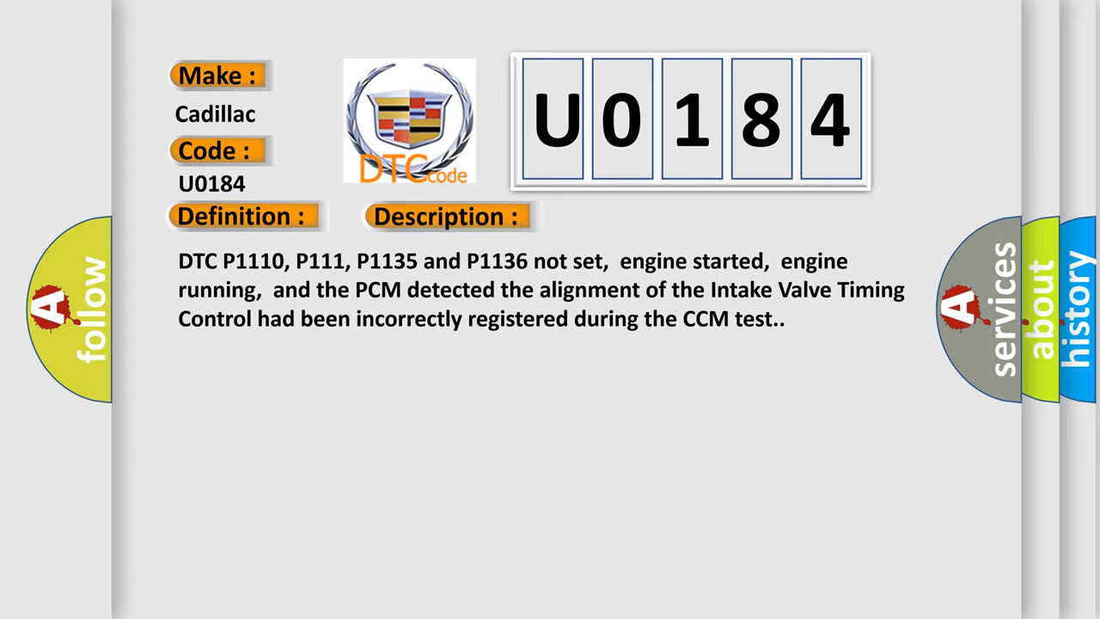
Advance the U0184 slide to show the Cause section: failed CKP/CMP sensor or CMP debris.
{"action": "left_click", "coordinate": [631, 216]}
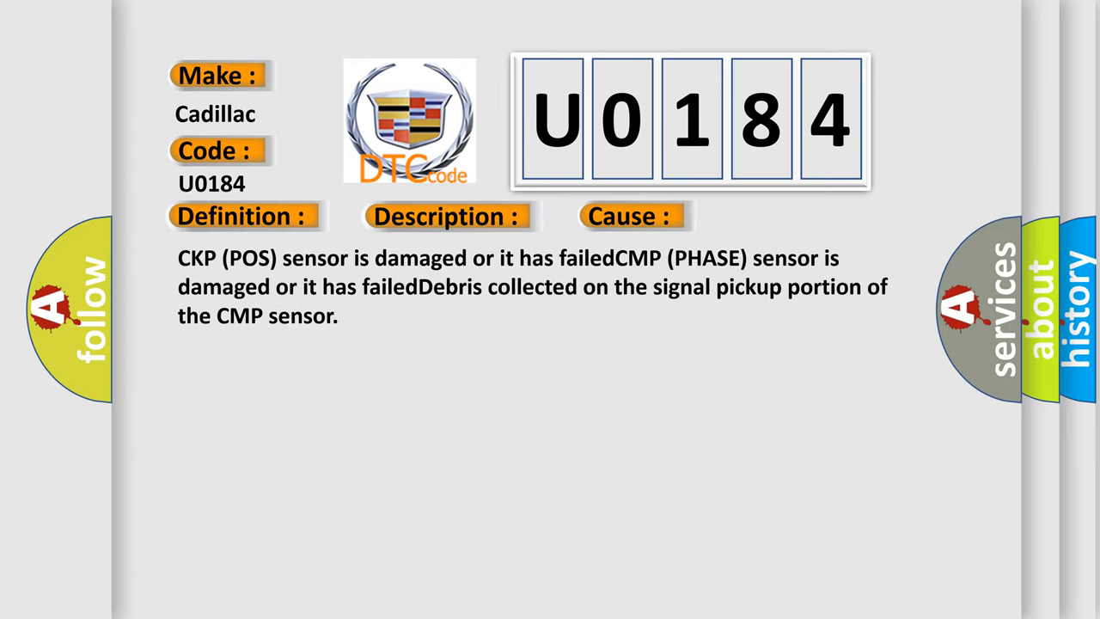